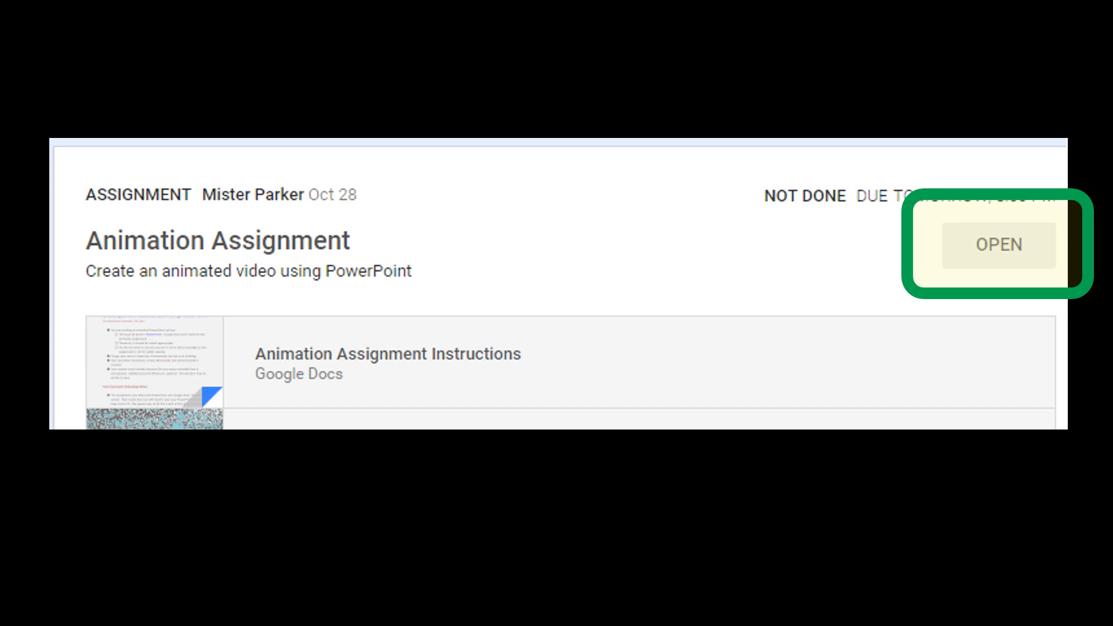
- Open the Animation Assignment to reach its Your work submission area
click(997, 245)
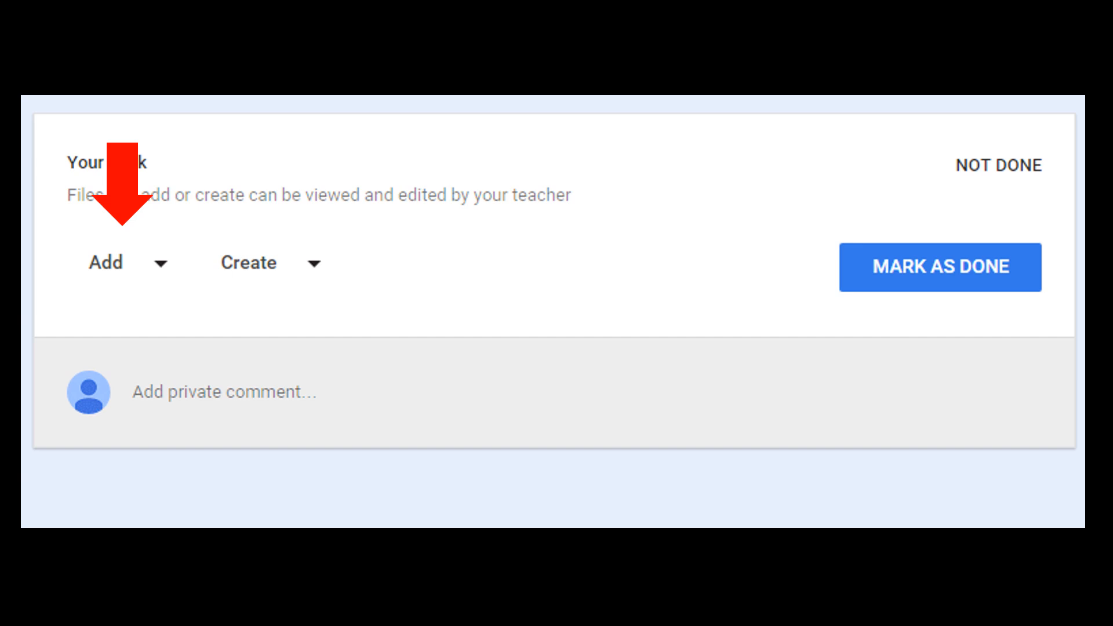
- Show the Add choices for Your work: Google Drive, Link and File
click(119, 265)
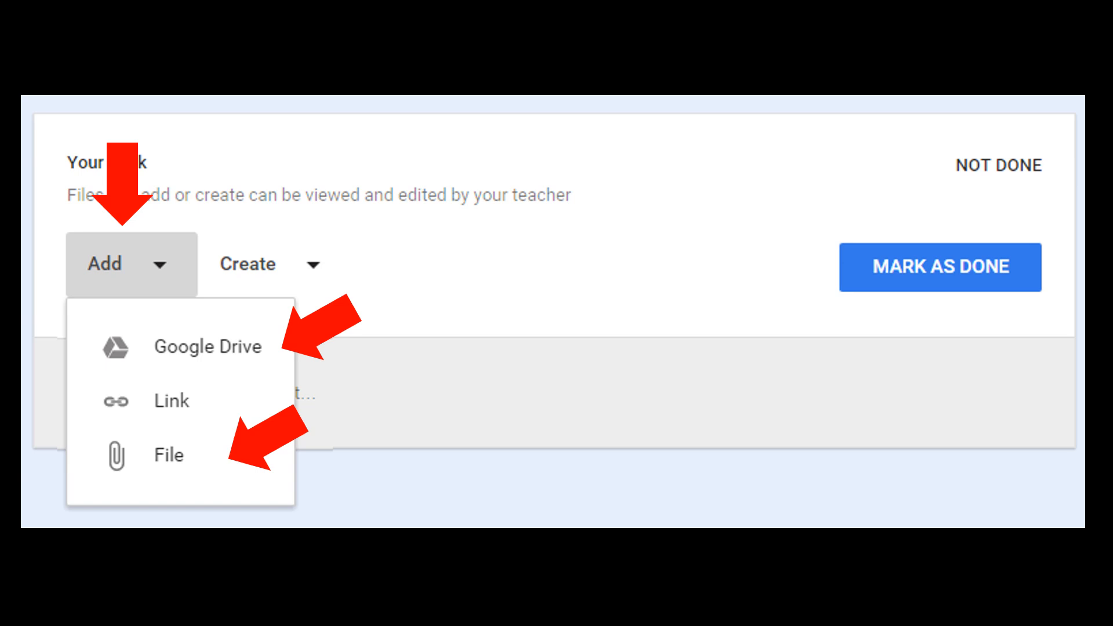
- Choose File and queue MakeAPowerPointVideo.mp4 for upload
click(208, 347)
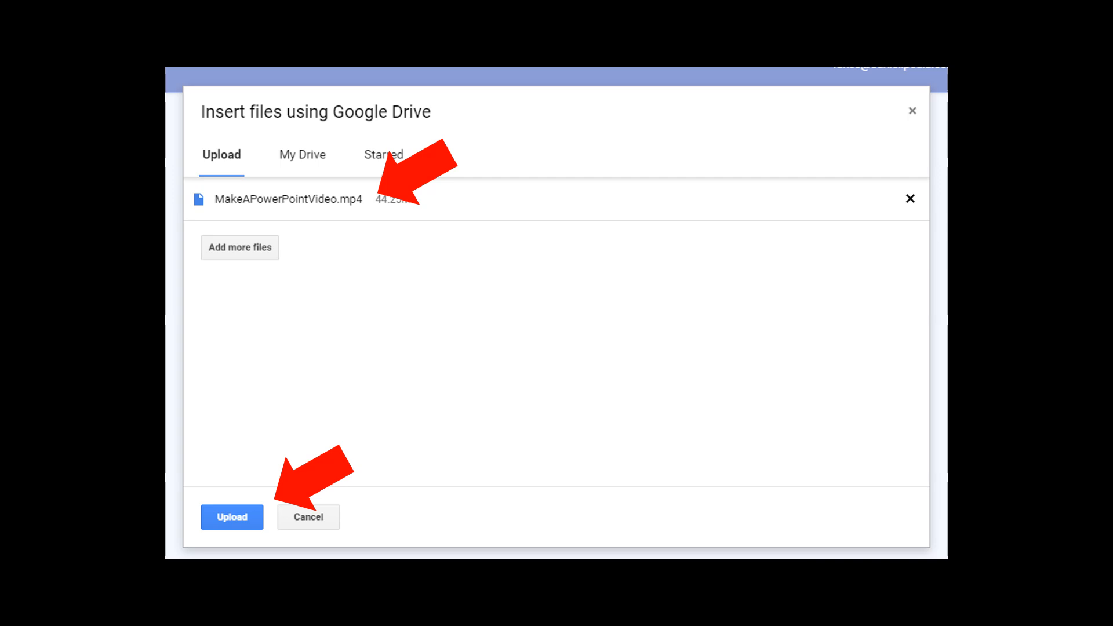
- Upload MakeAPowerPointVideo.mp4 so it is attached under Your work, ready to turn in
click(232, 517)
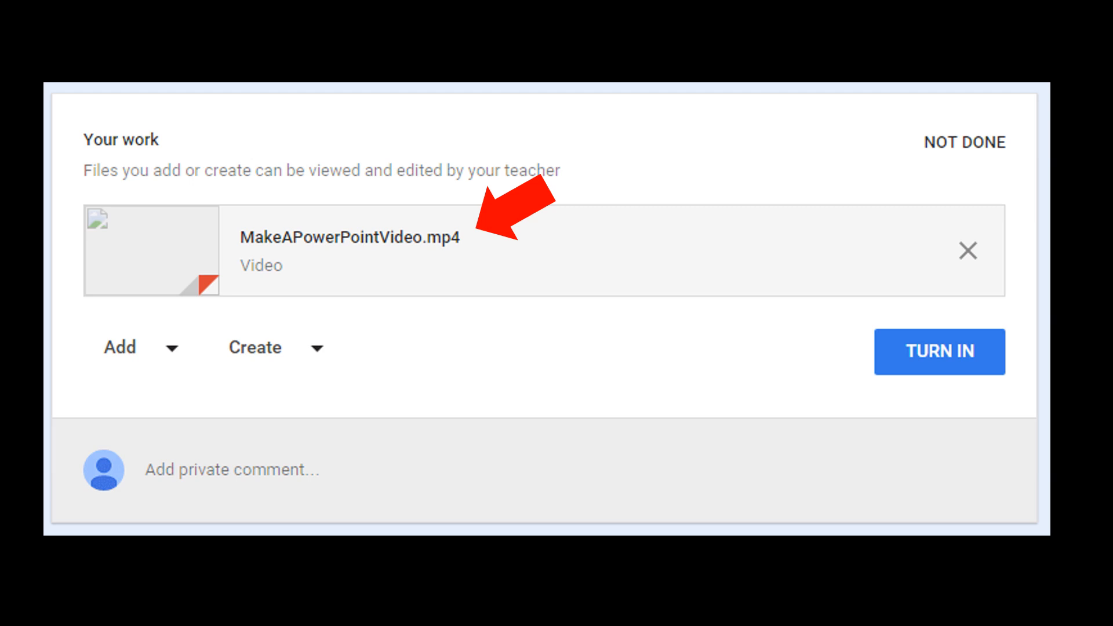
mouse_move(938, 351)
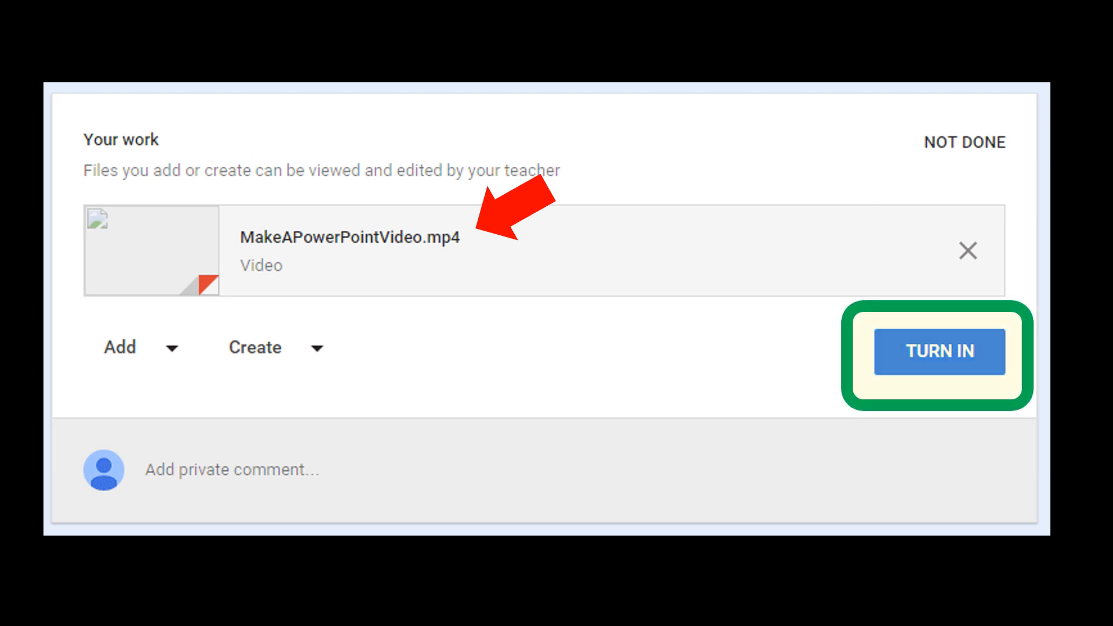